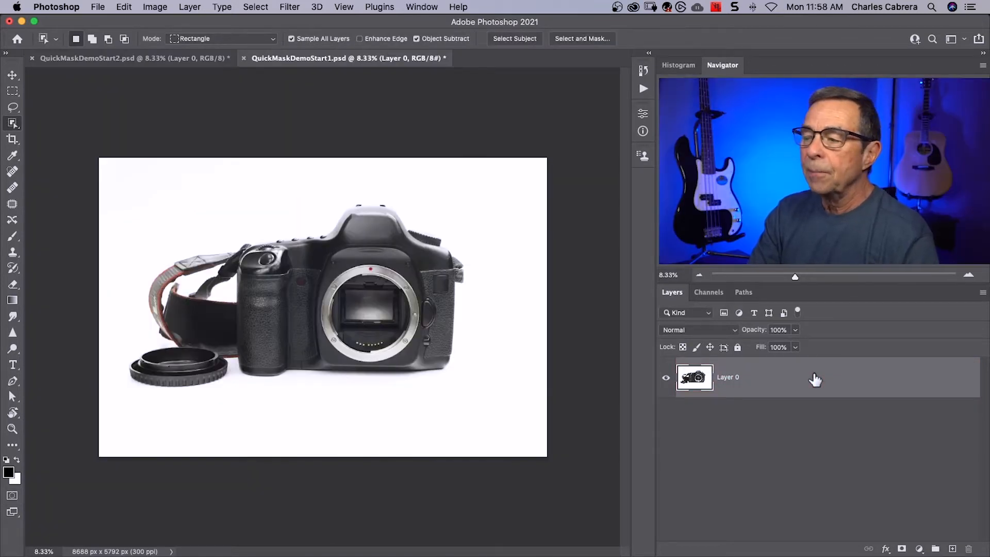
mouse_move(789, 377)
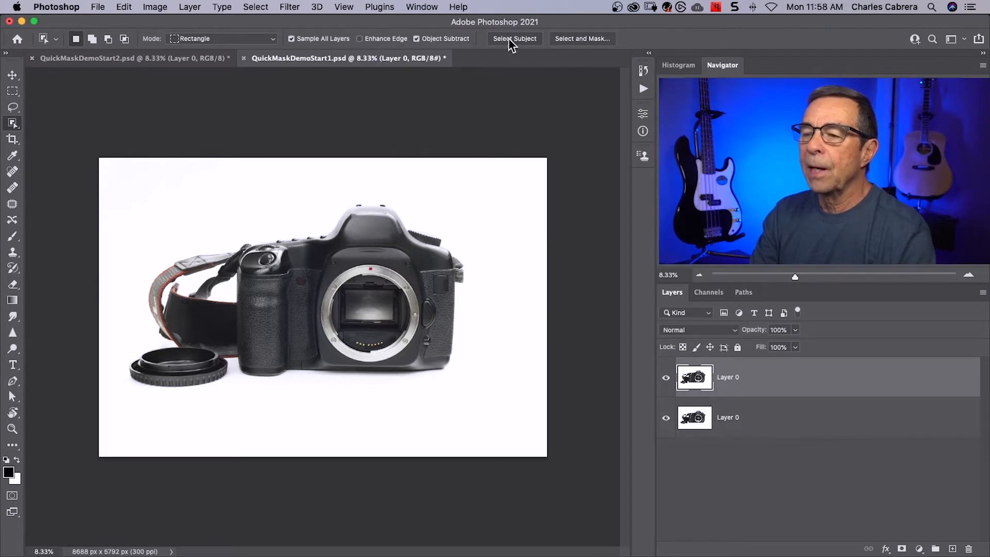
mouse_move(515, 38)
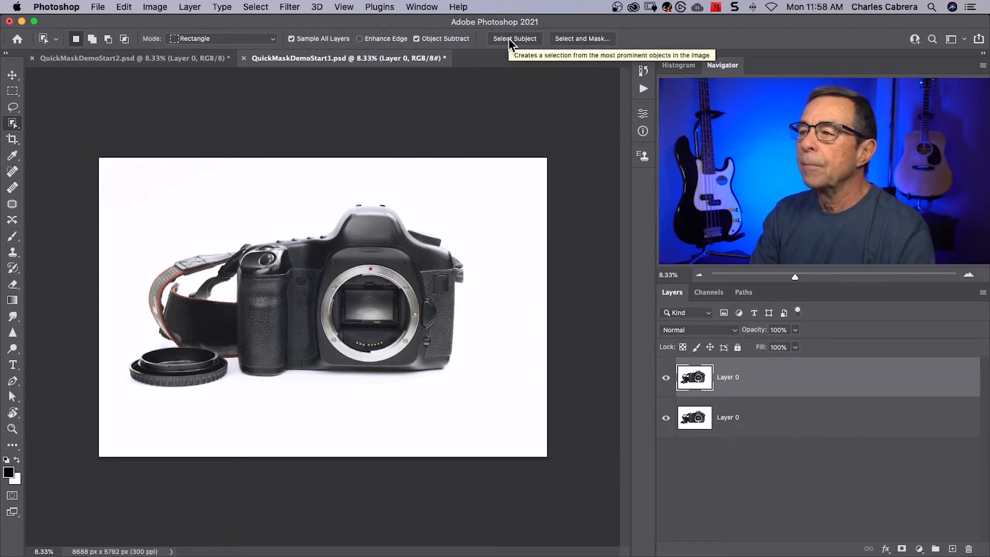
Run Select Subject so the camera and its strap become the active selection.
left_click(515, 38)
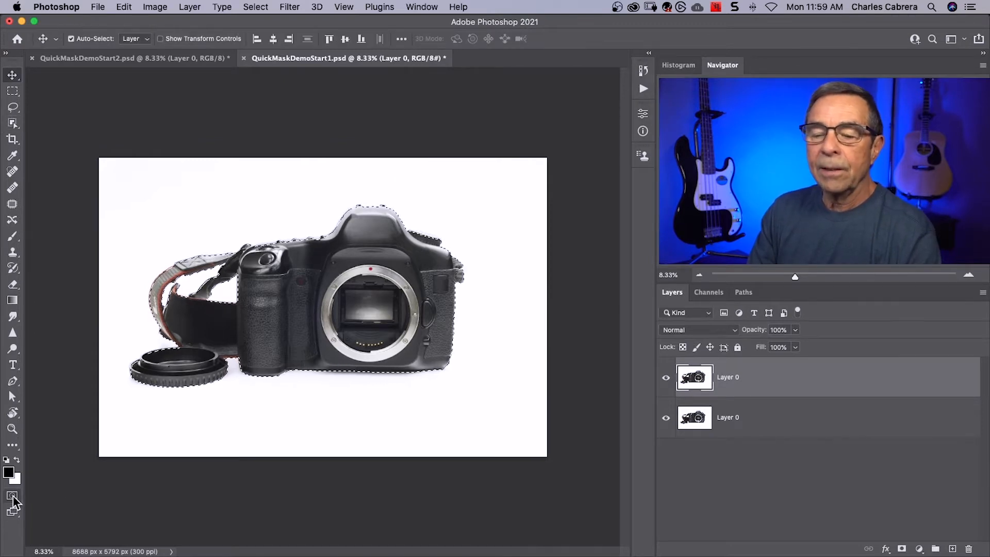
mouse_move(12, 497)
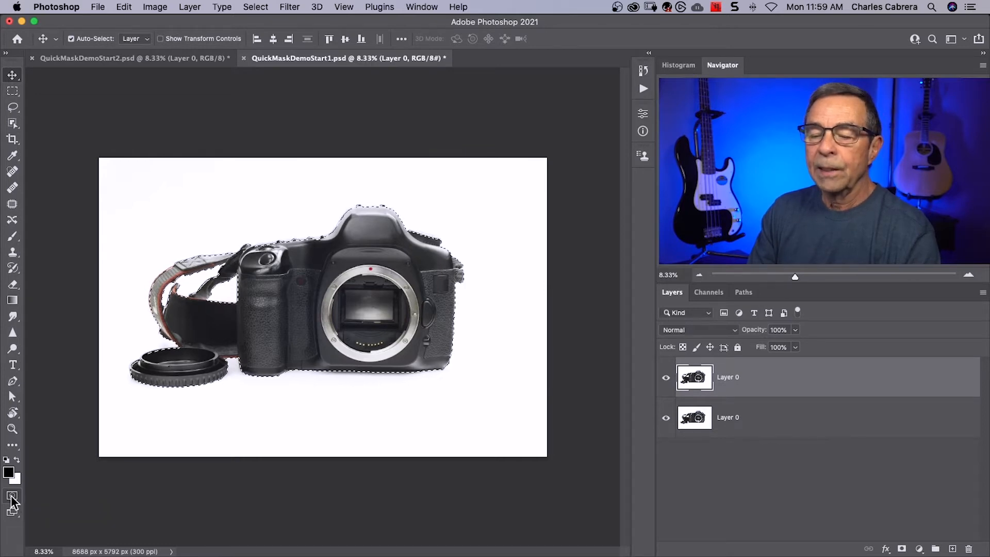
left_click(13, 497)
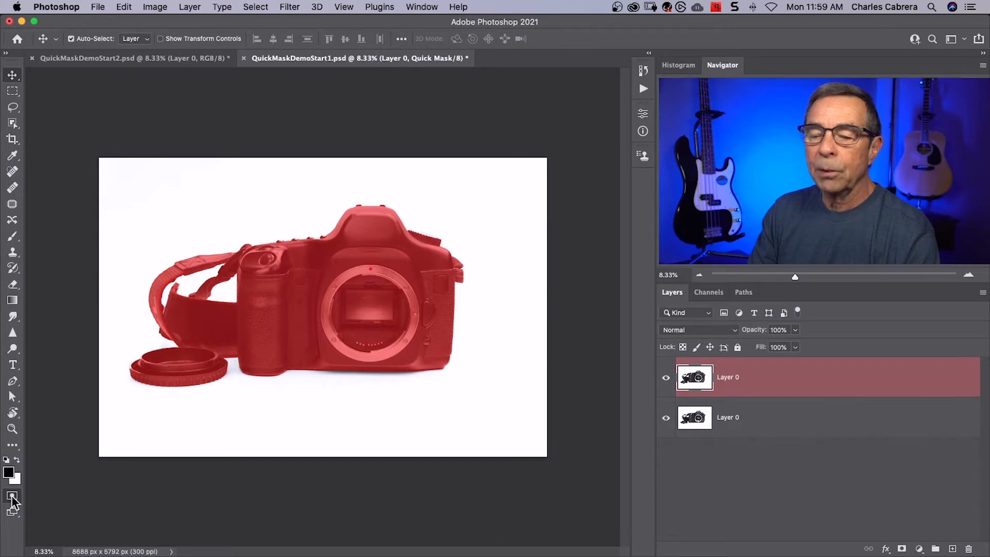
left_click(12, 496)
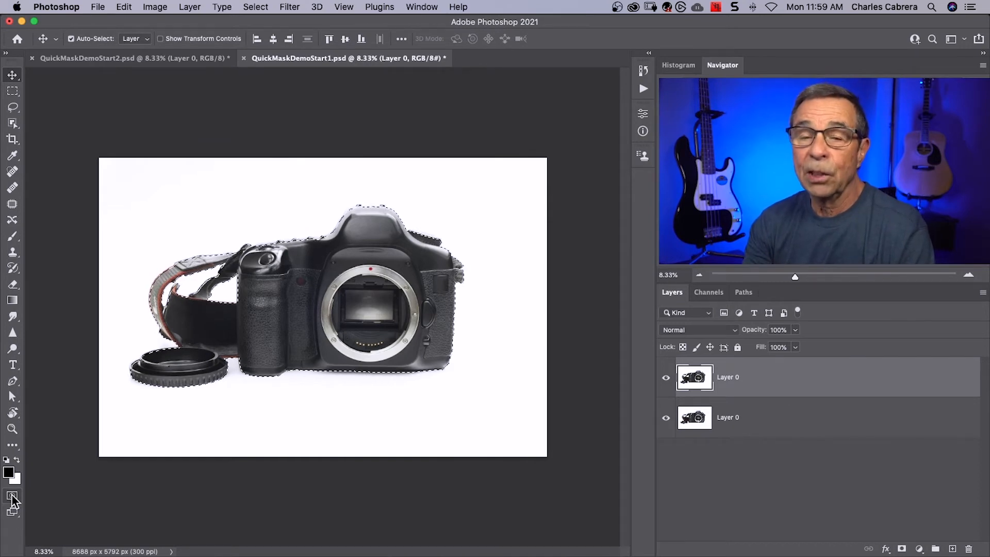
left_click(12, 496)
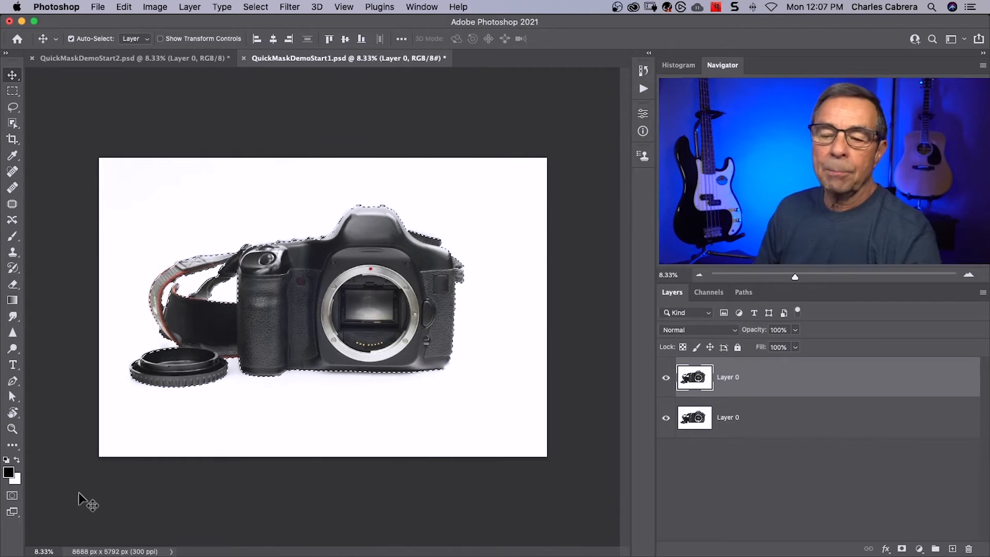
mouse_move(13, 496)
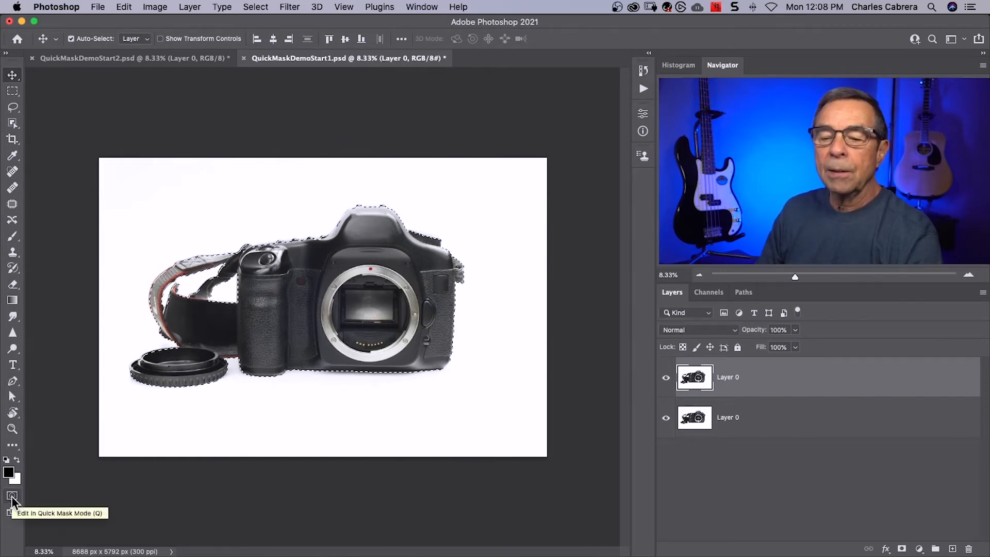
Set Quick Mask Color Indicates to Masked Areas so the red tint covers the background.
double_click(13, 496)
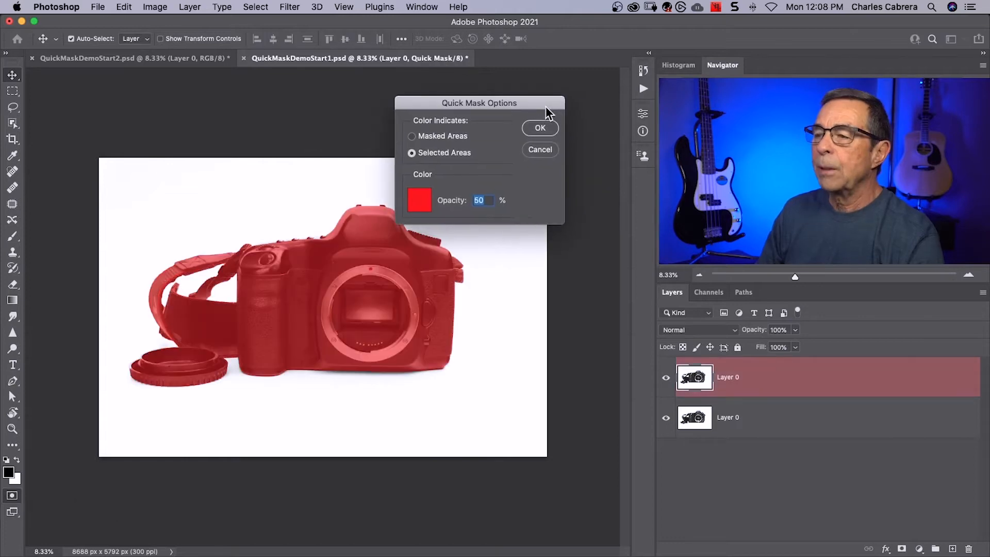
left_click(412, 136)
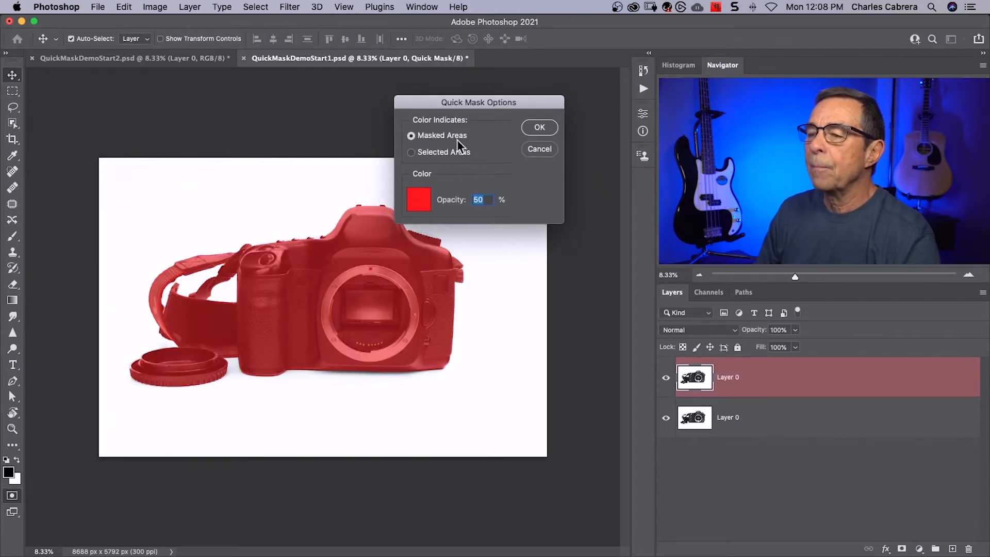
left_click(538, 127)
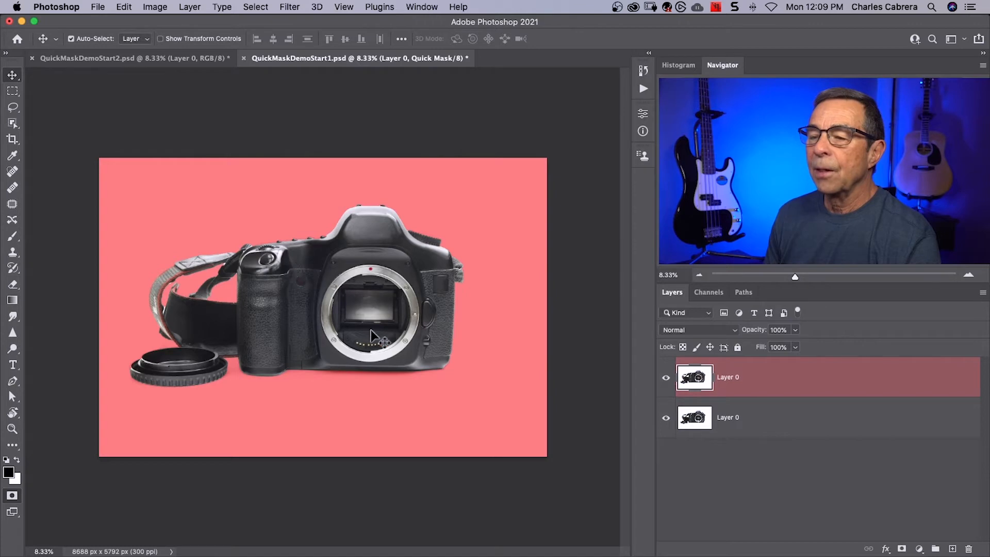
mouse_move(413, 345)
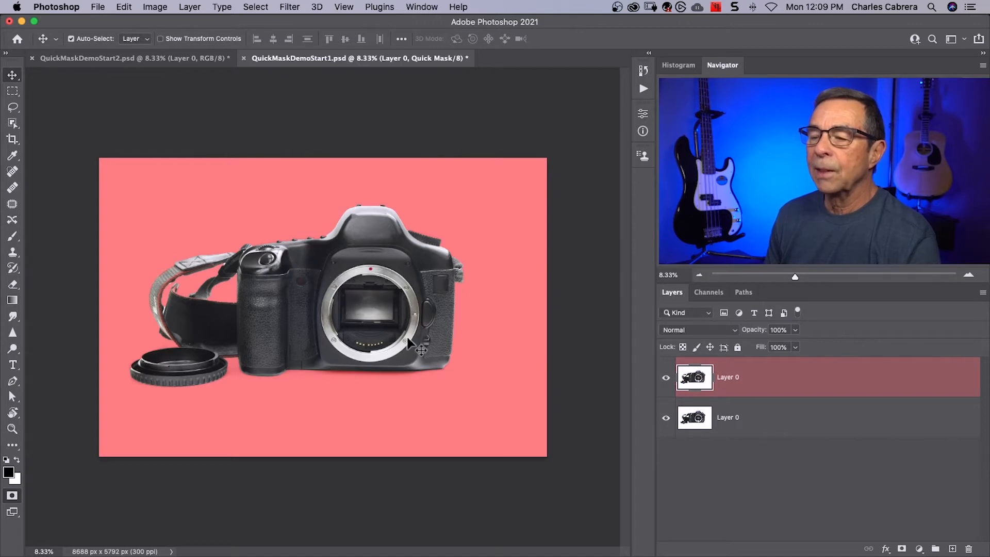
mouse_move(379, 331)
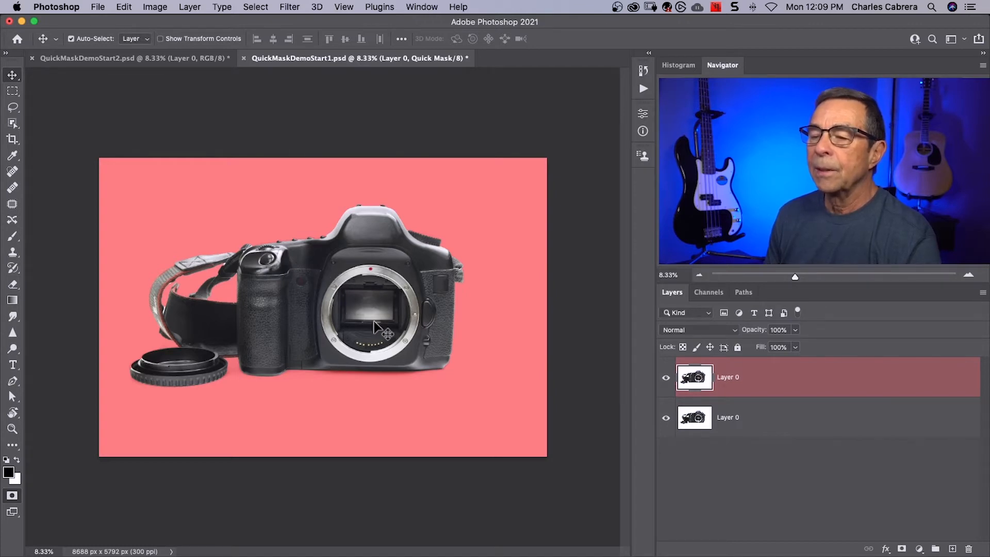
mouse_move(196, 211)
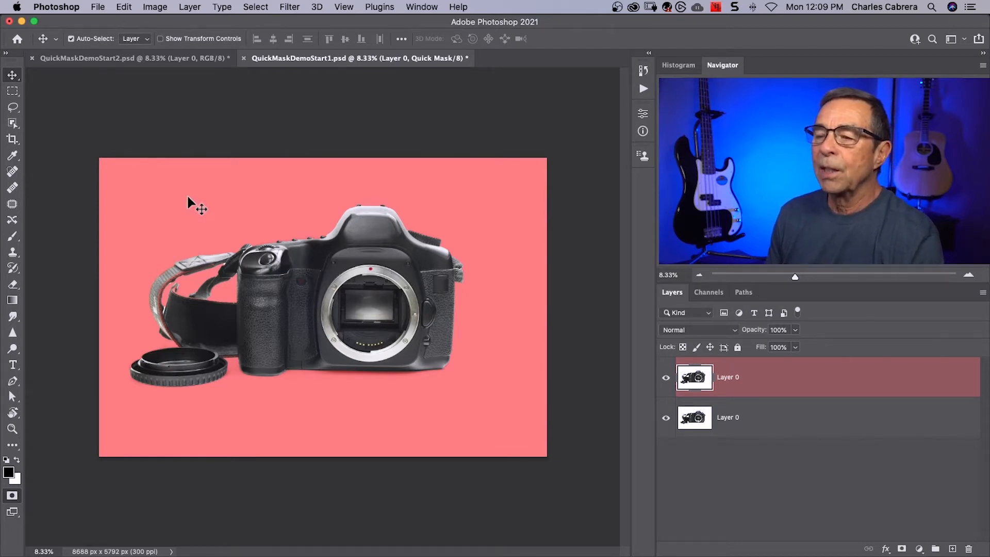
Switch Quick Mask Color Indicates back to Selected Areas so the tint covers the camera.
double_click(11, 495)
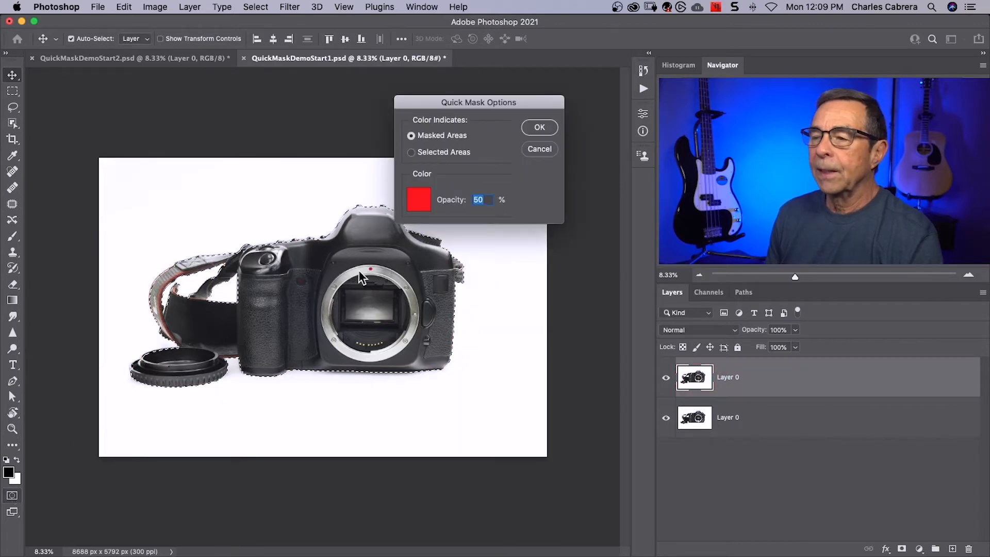
left_click(411, 153)
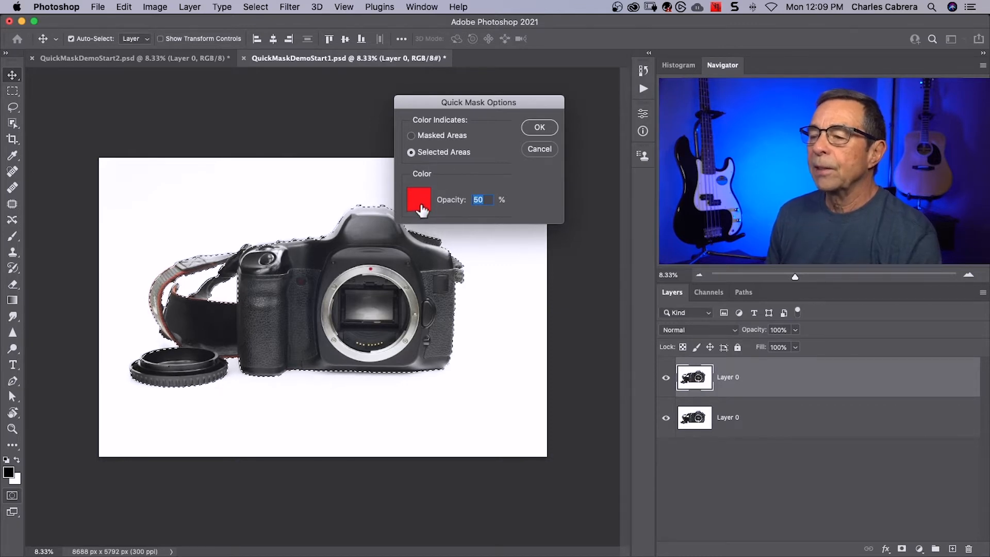
left_click(538, 127)
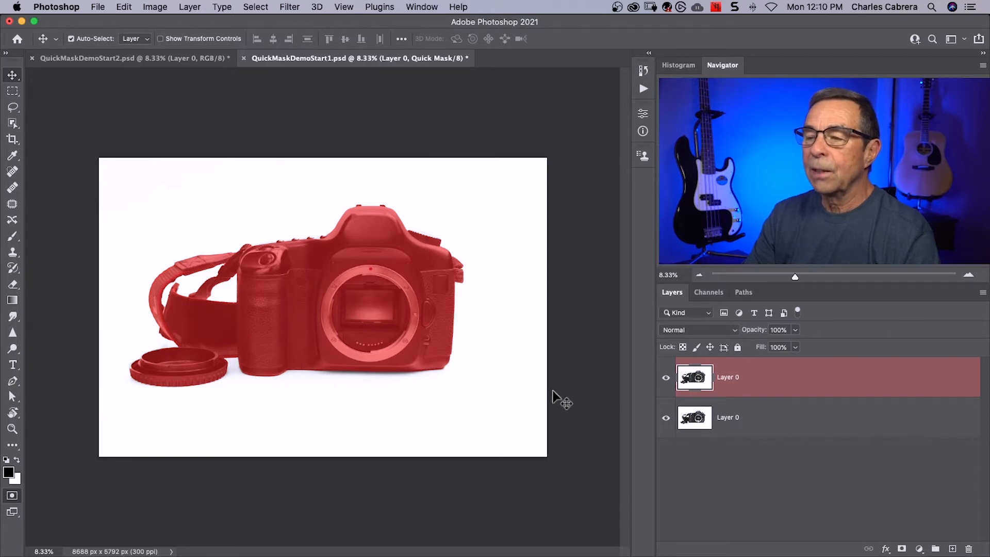
Review the Quick Mask overlay colour in the Color Picker and keep it red (ff0000) at 50%.
double_click(12, 496)
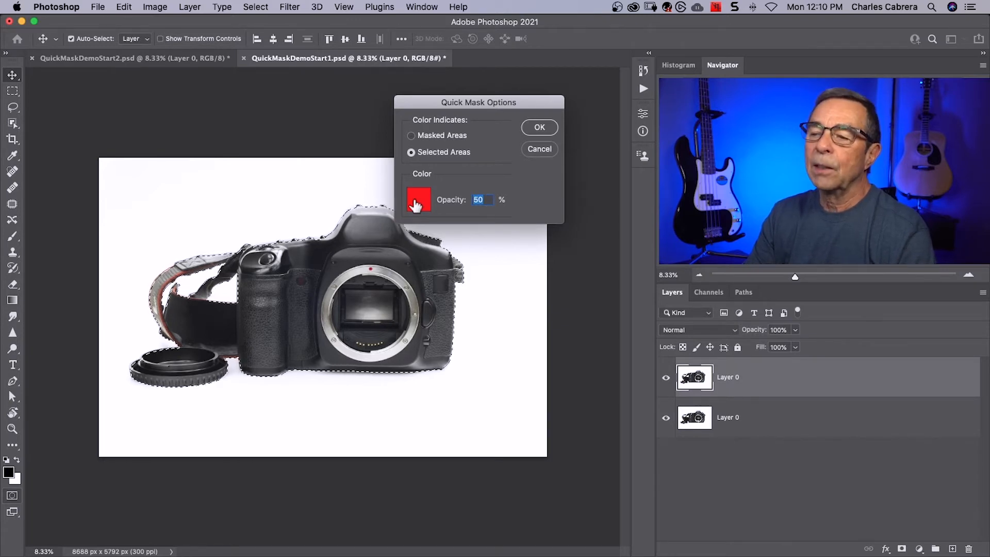
left_click(418, 199)
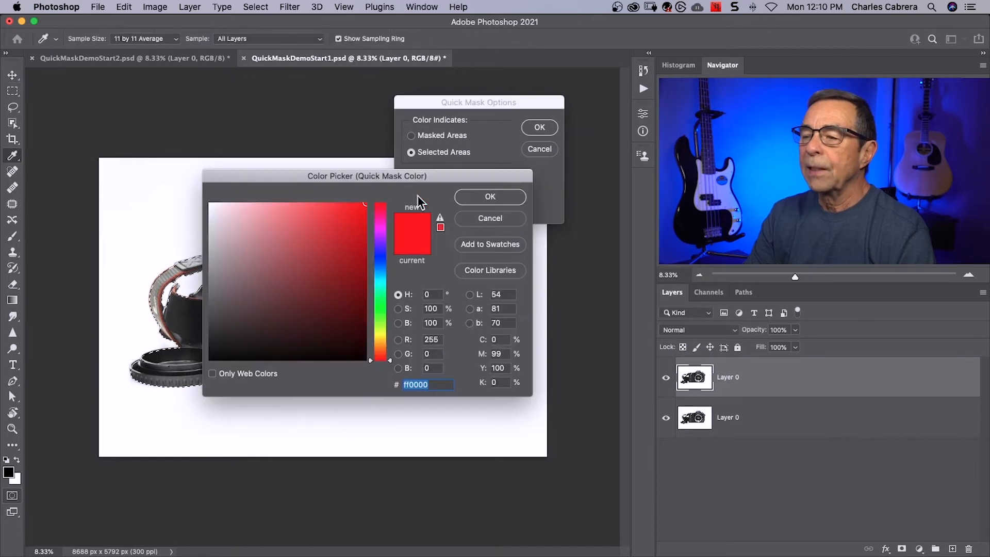
left_click(302, 251)
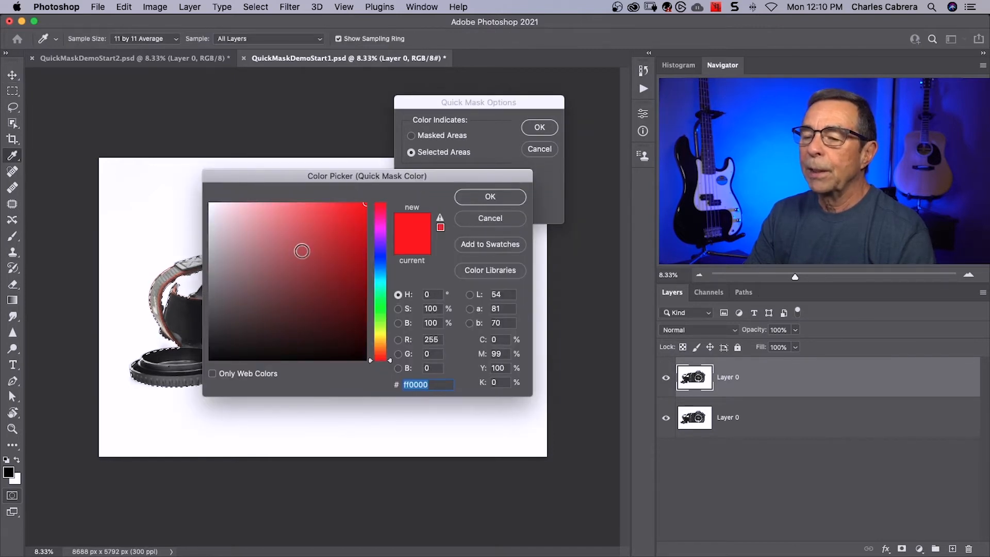
left_click(489, 196)
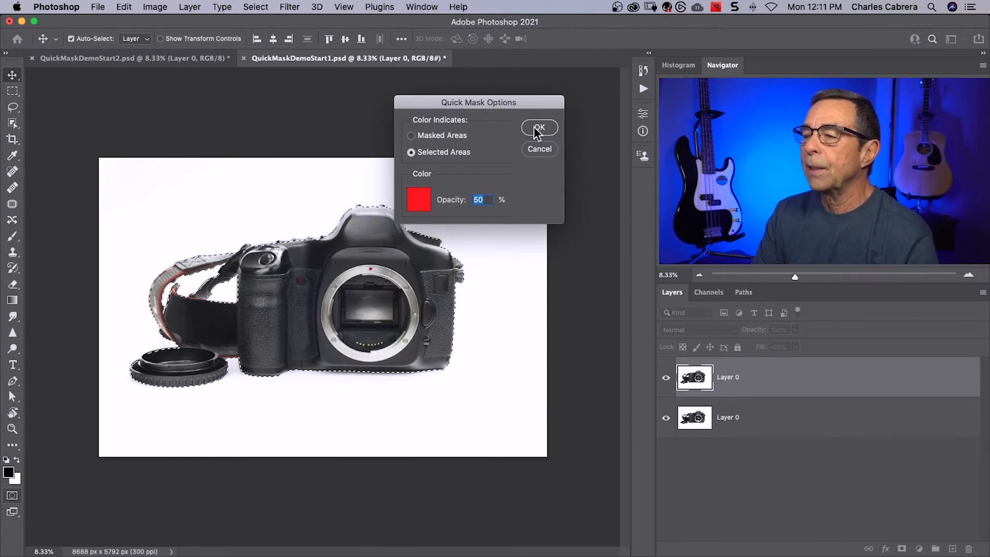
Apply the Quick Mask options, preview the selection as a red overlay, and return to normal editing.
left_click(539, 128)
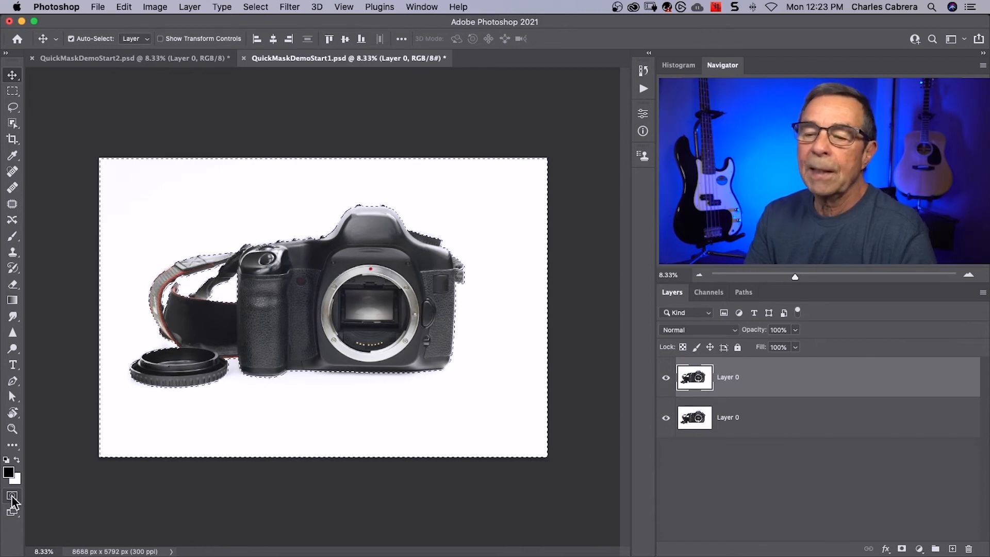
left_click(11, 496)
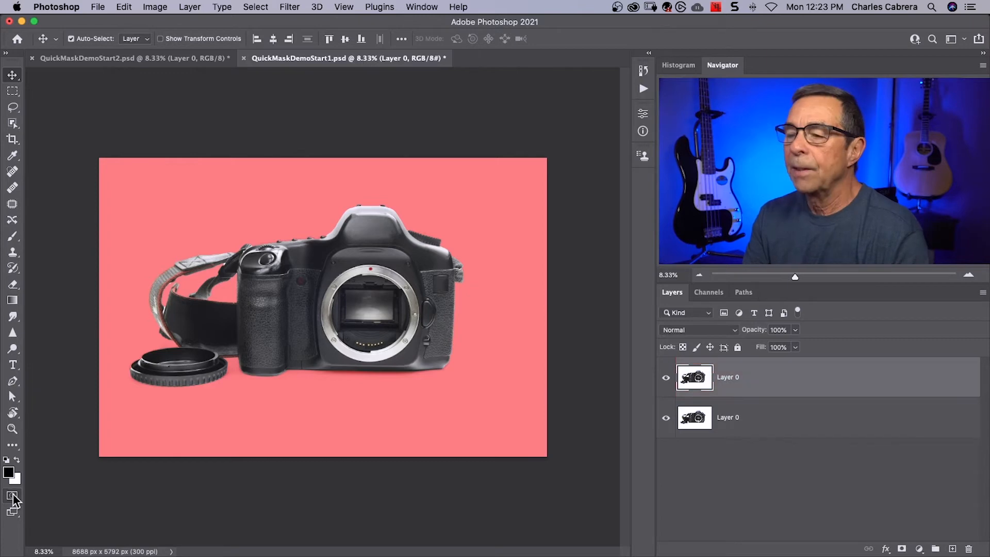
left_click(12, 497)
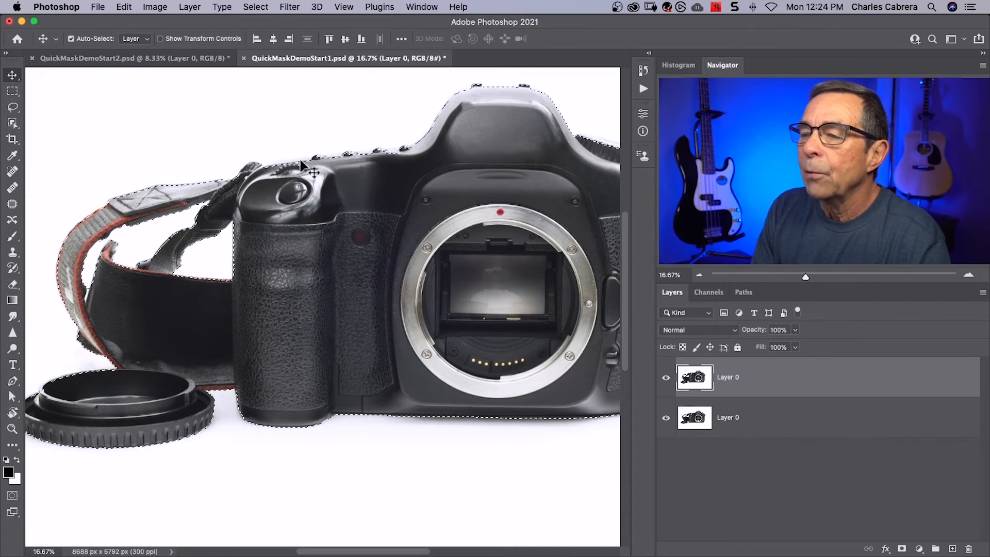
mouse_move(389, 158)
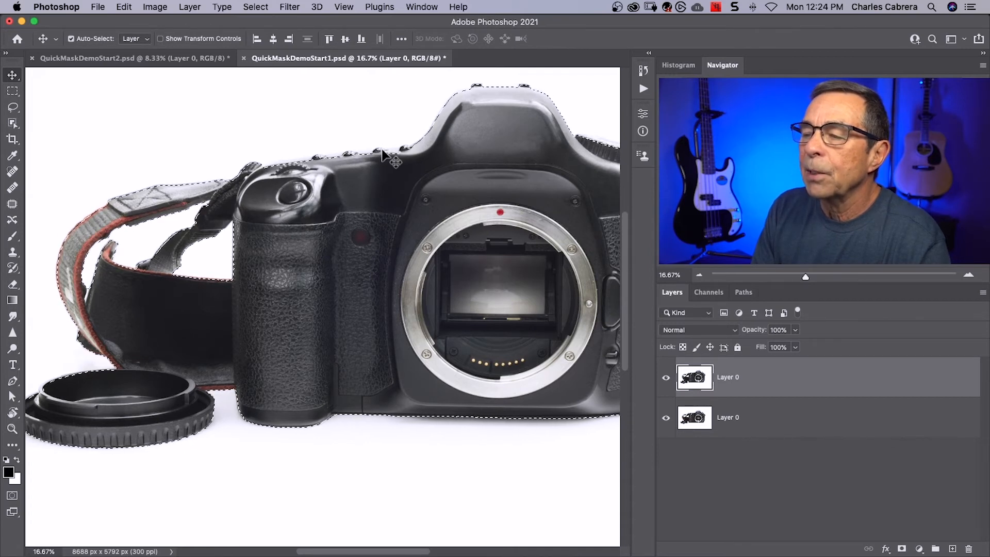
mouse_move(379, 177)
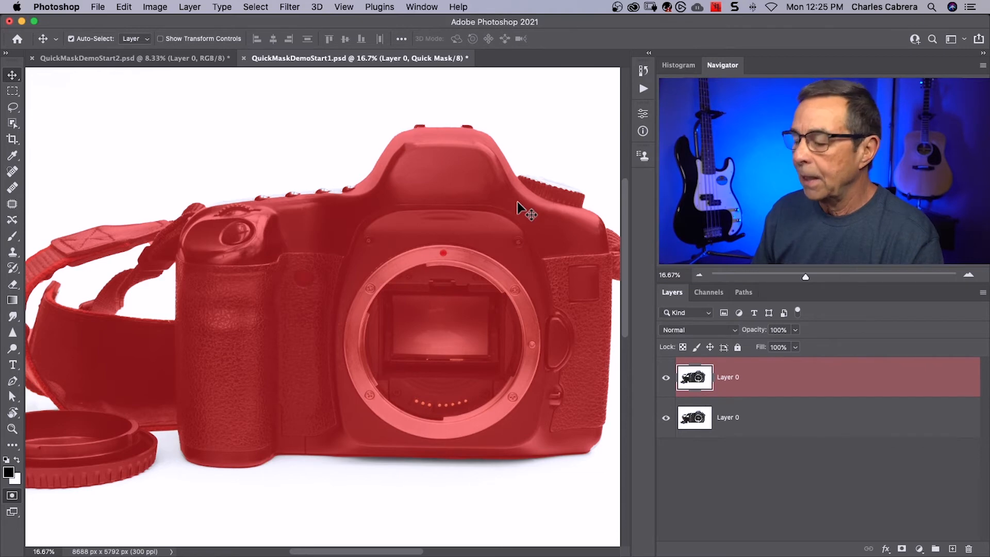
Choose the Brush tool to paint the lens cap's missed edges into the quick mask.
left_click(11, 235)
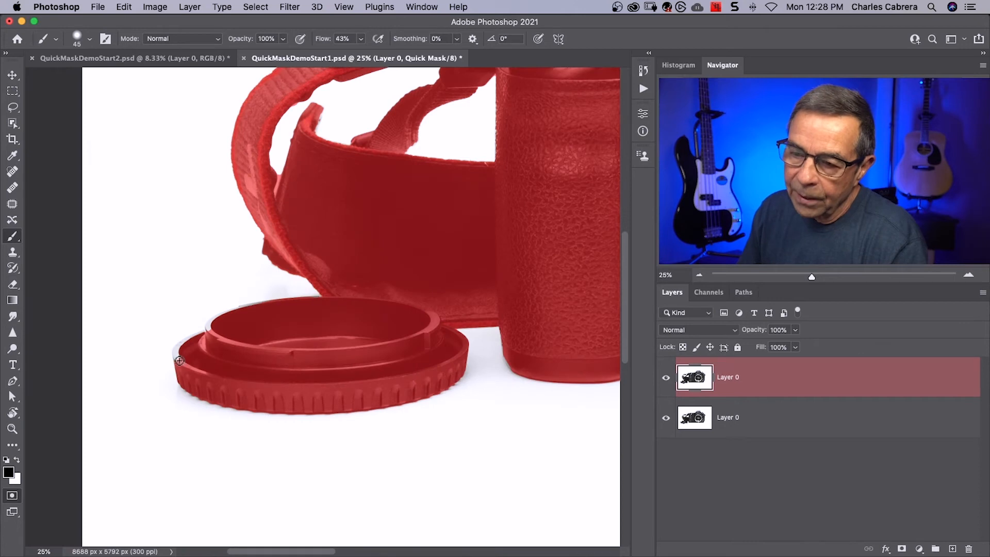
mouse_move(177, 354)
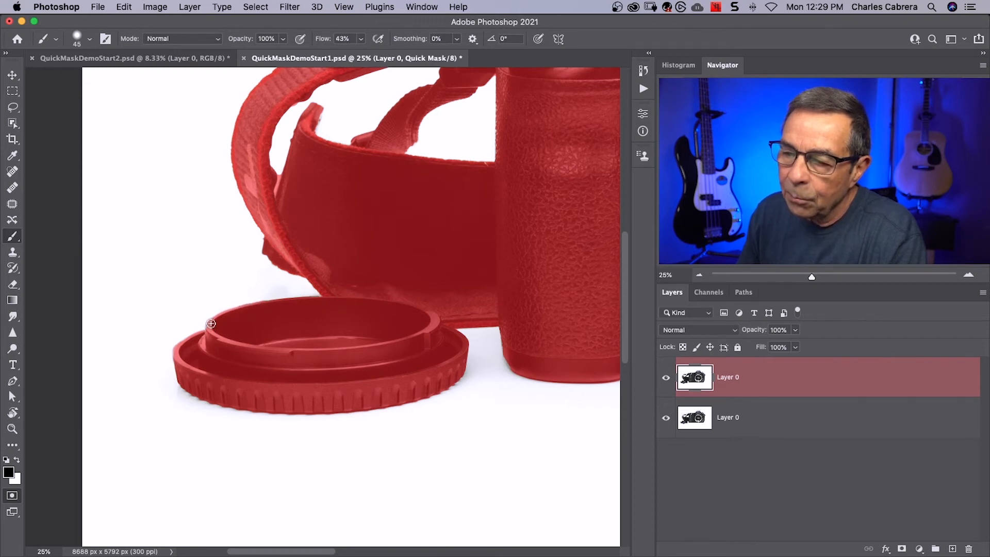
mouse_move(188, 342)
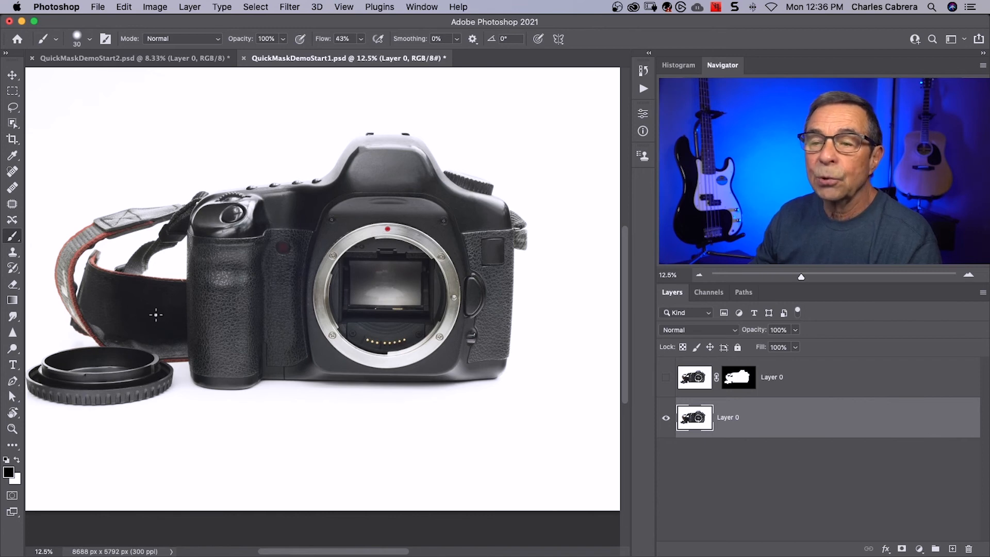
mouse_move(30, 454)
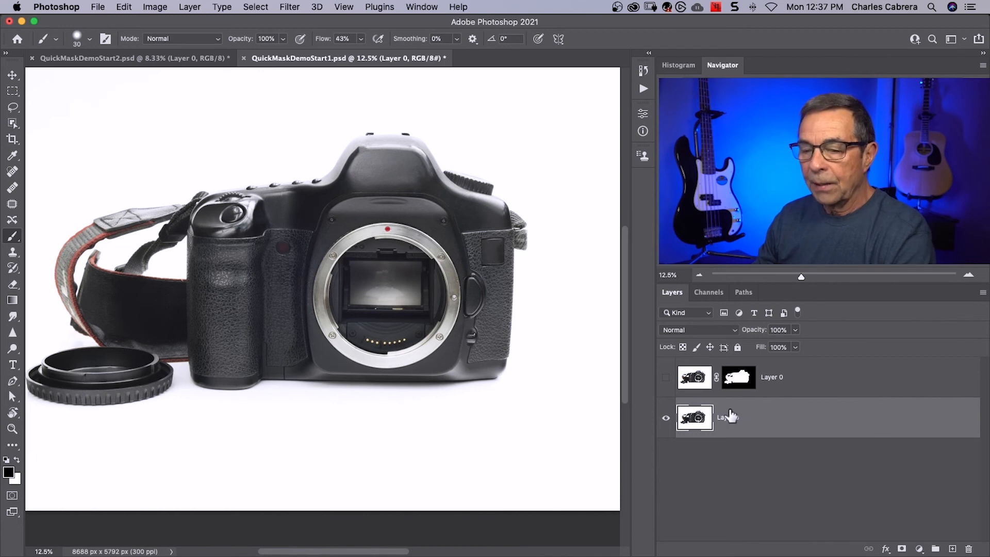
On the lower Layer 0, paint over the lens cap in Quick Mask to select it alone.
left_click(728, 417)
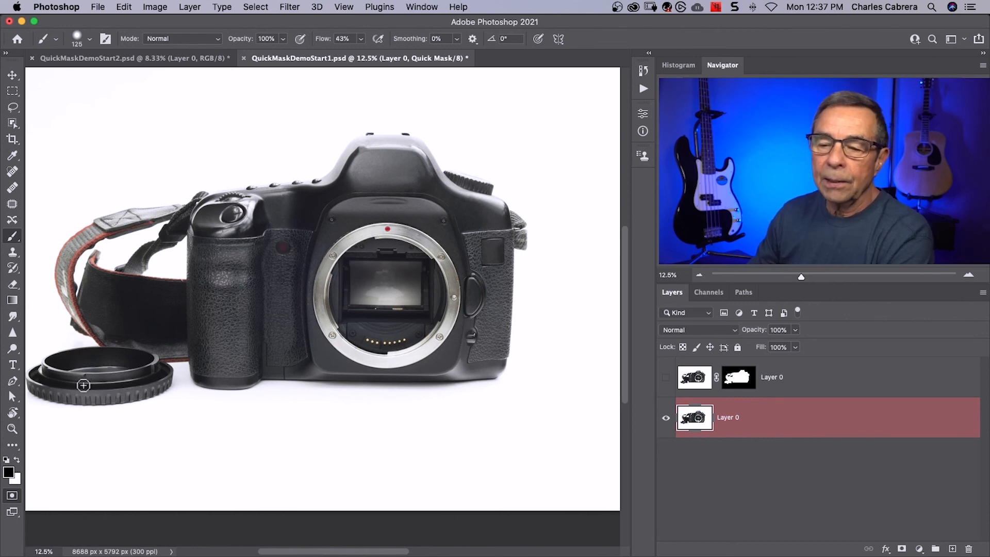
left_click_drag(84, 385, 70, 369)
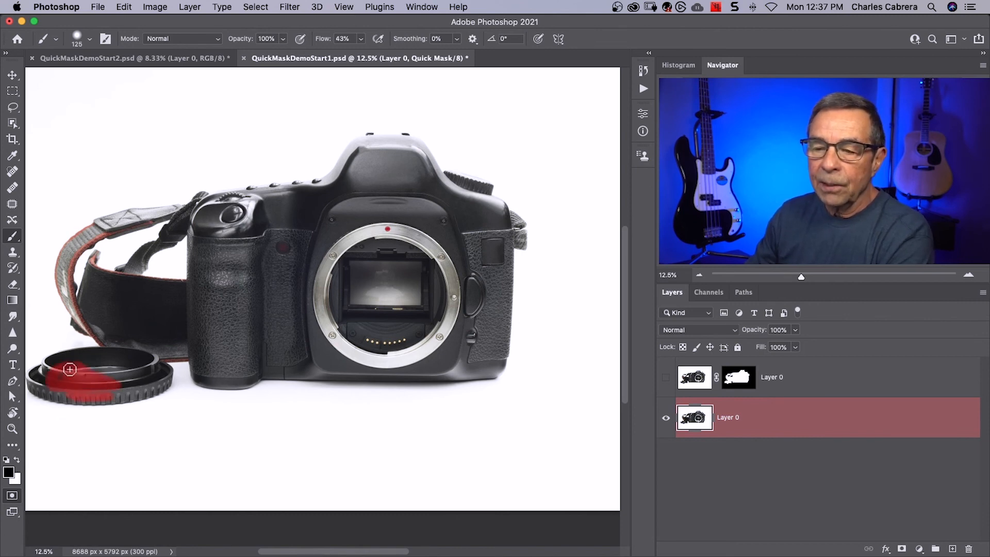
left_click_drag(70, 370, 43, 390)
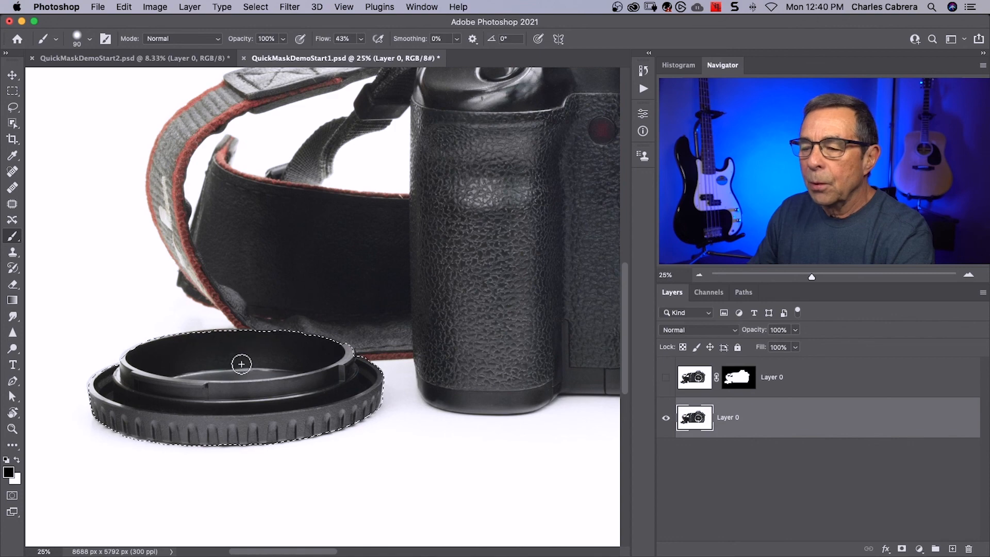
mouse_move(255, 353)
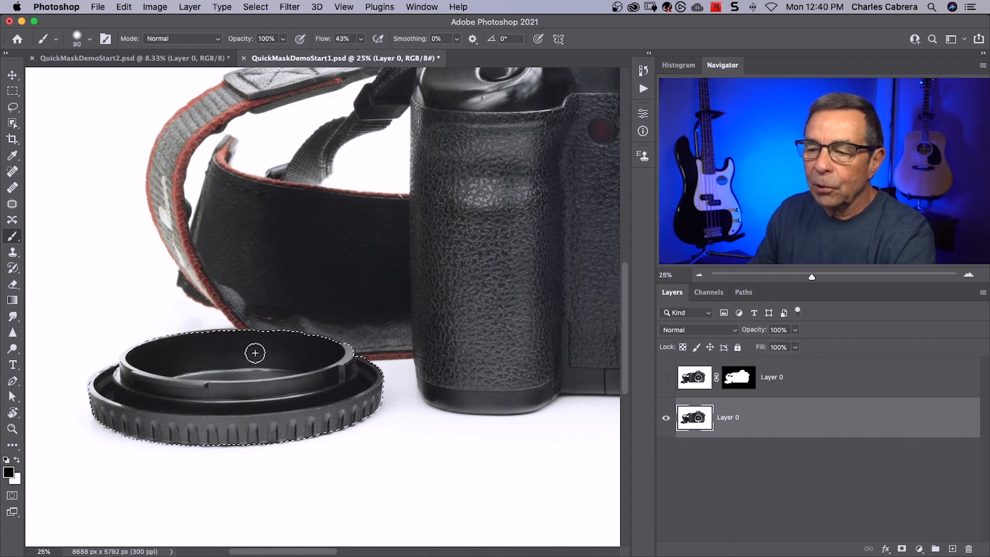